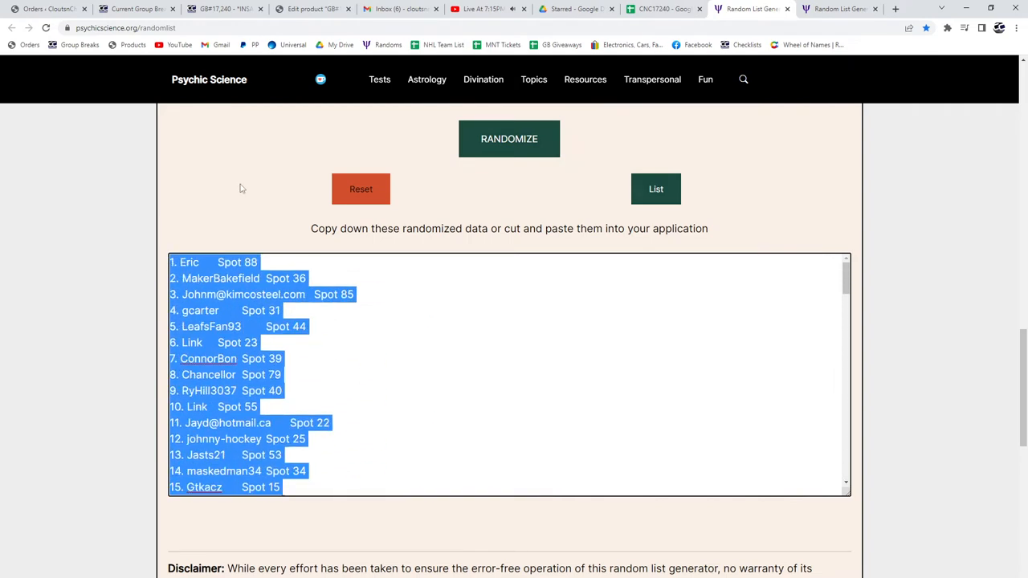
# Step: Go to the CNC17240 spreadsheet holding the pasted buyer-and-spot list
pyautogui.click(664, 9)
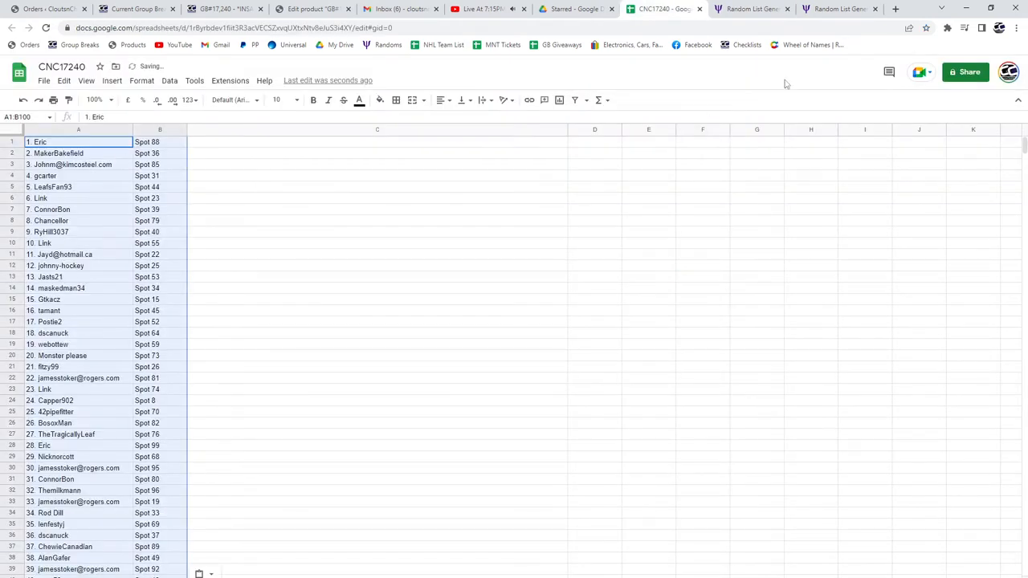
# Step: Grab the randomized prize list from the generator and return to the CNC17240 sheet
pyautogui.click(835, 9)
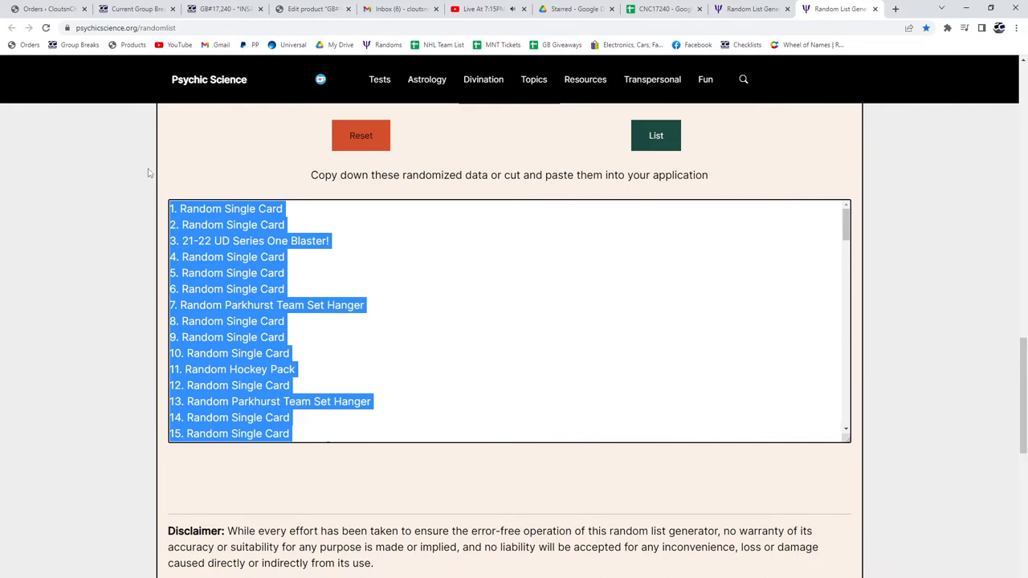
pyautogui.click(659, 9)
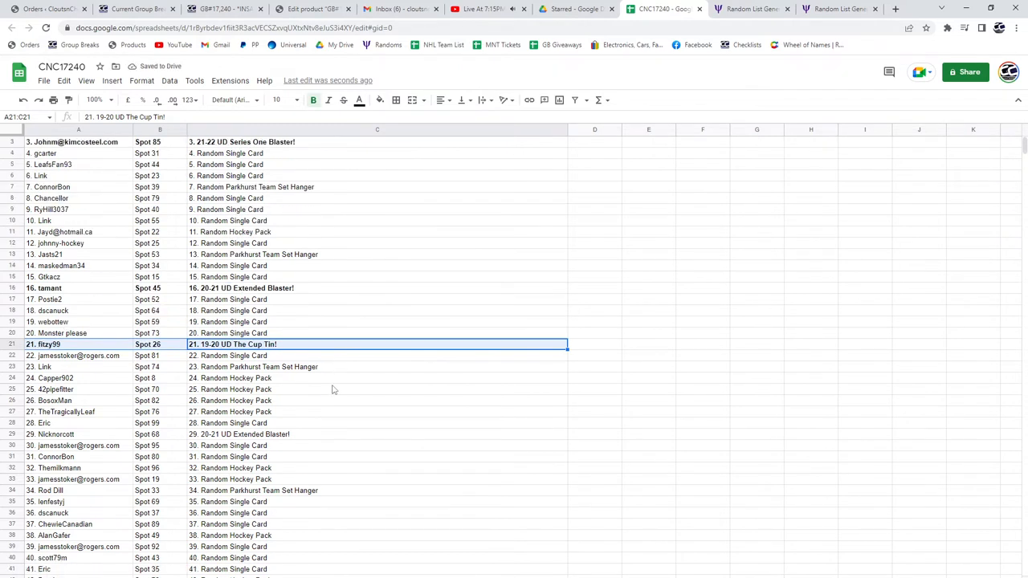
# Step: Scroll down the sheet through the blaster and Cup Tin winner rows up to row 66
pyautogui.scroll(-3)
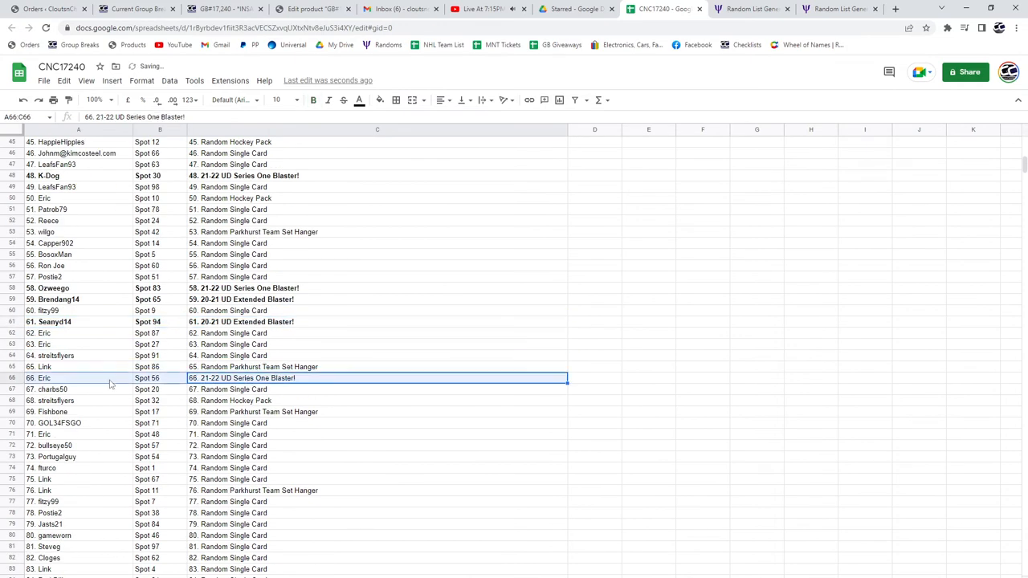
pyautogui.scroll(-3)
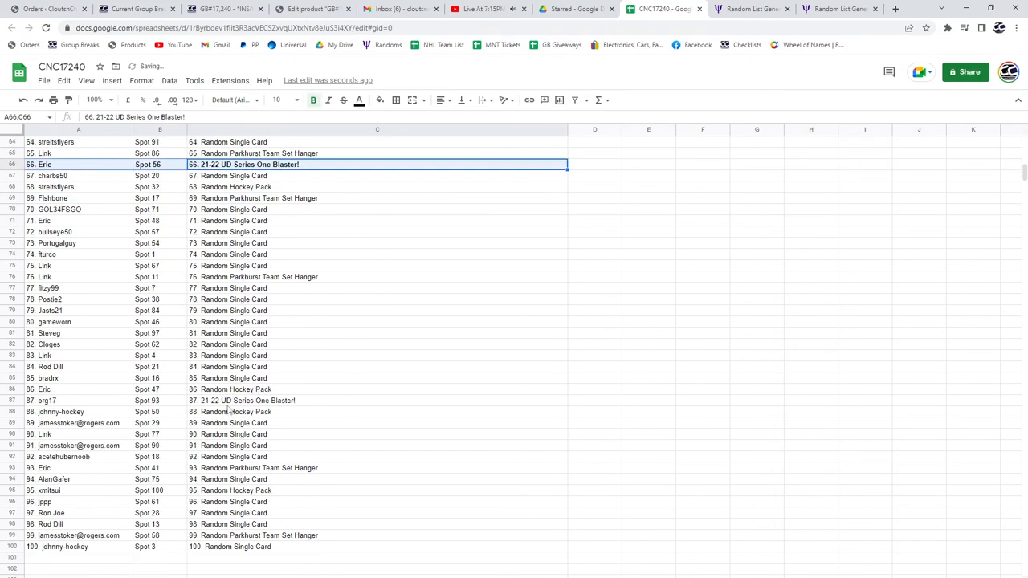